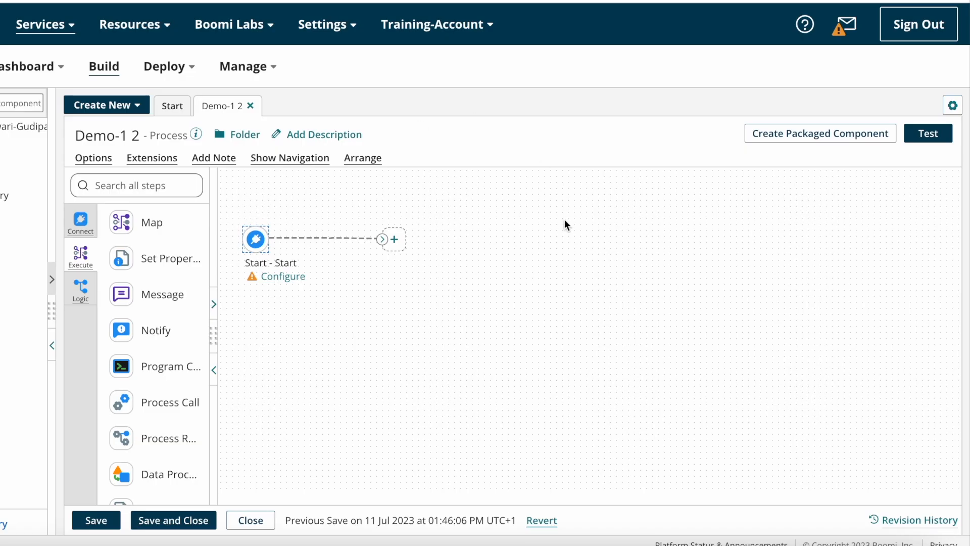
mouse_move(255, 238)
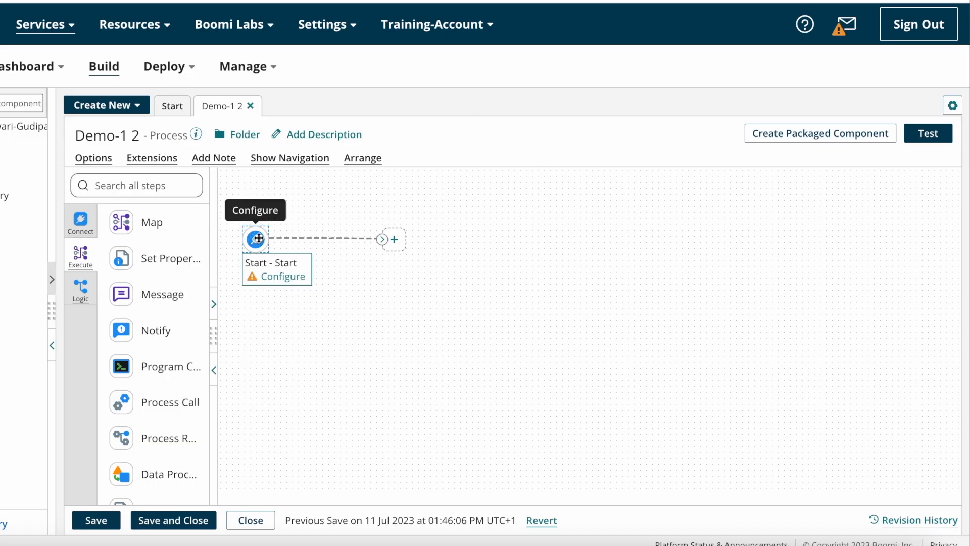
- Bring up the Start shape's configuration panel from the Demo-1 2 canvas
left_click(254, 239)
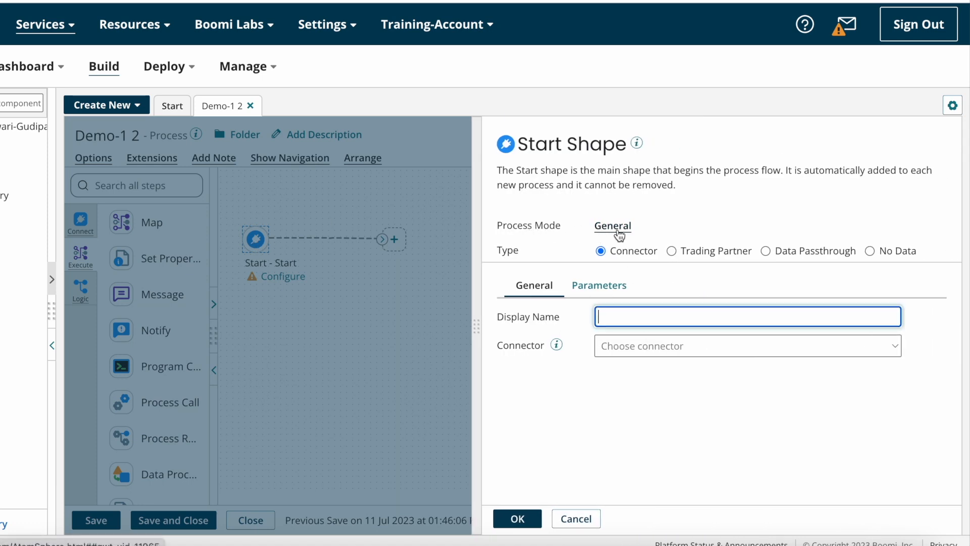
left_click(612, 225)
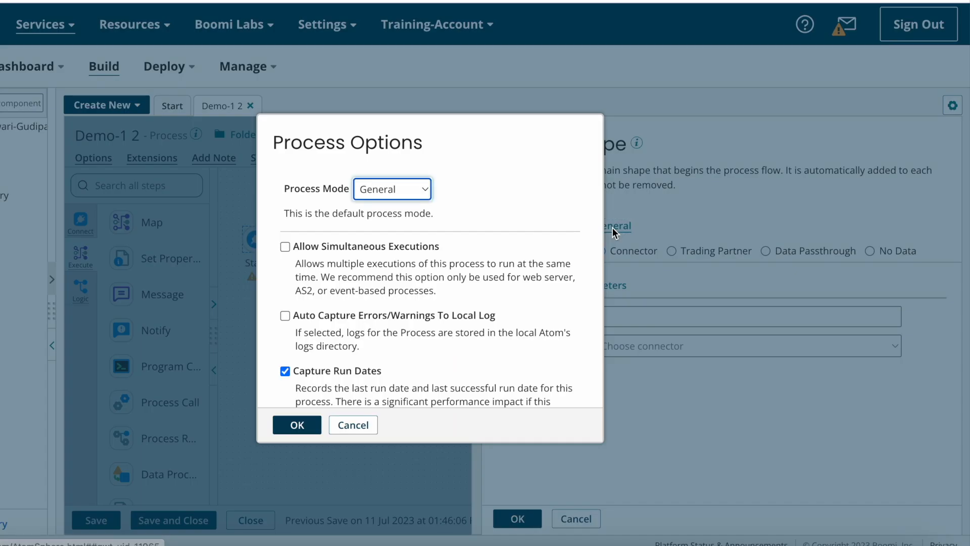
mouse_move(384, 198)
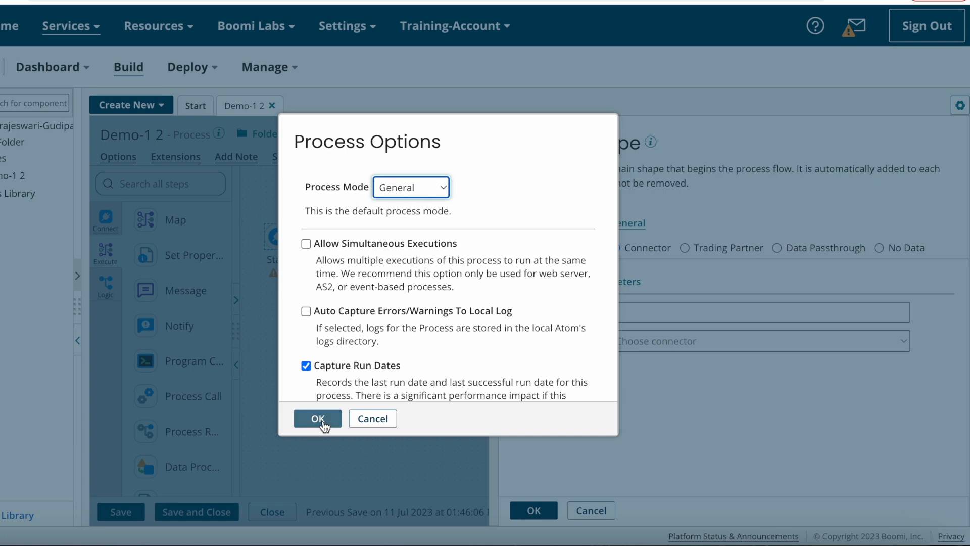
left_click(318, 417)
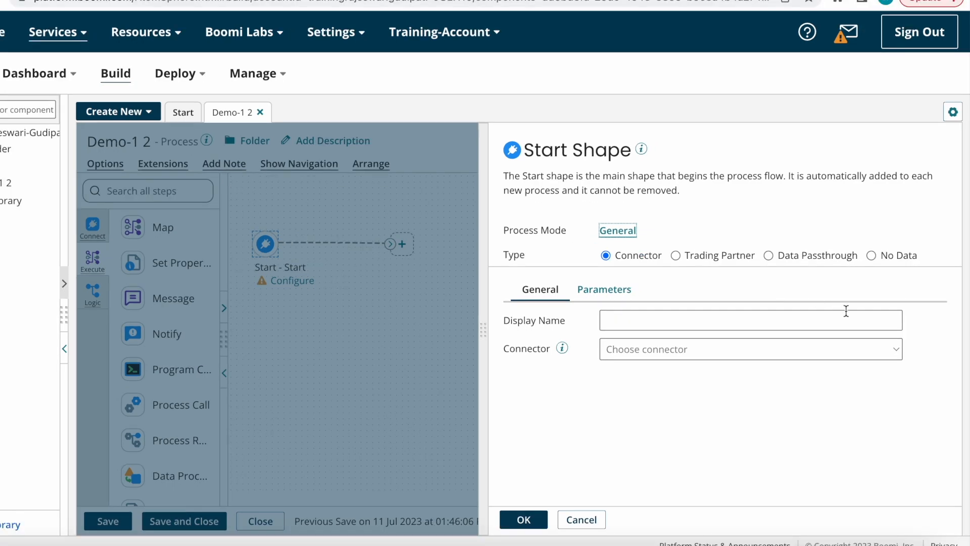
- Make Bridge the Process Mode in Process Options, then reopen the mode choices
left_click(616, 230)
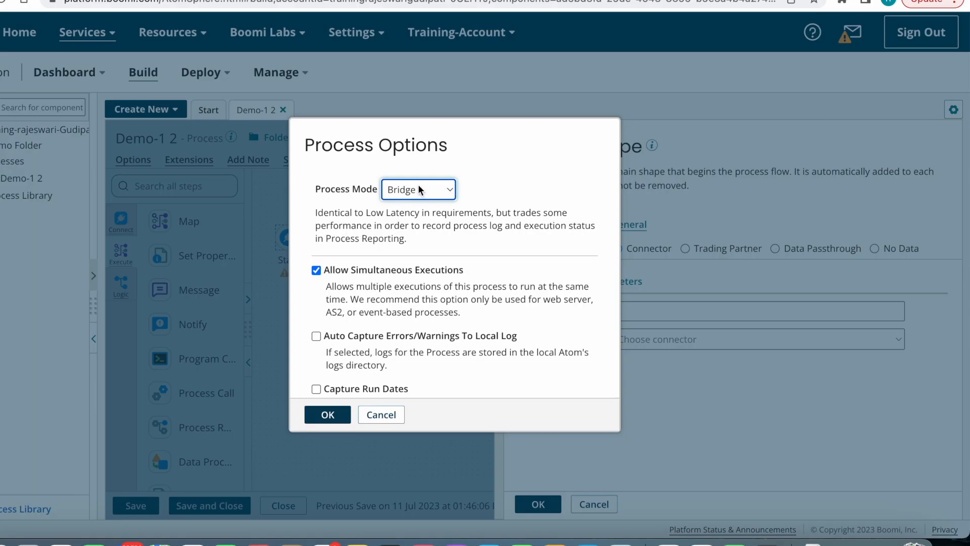
left_click(326, 414)
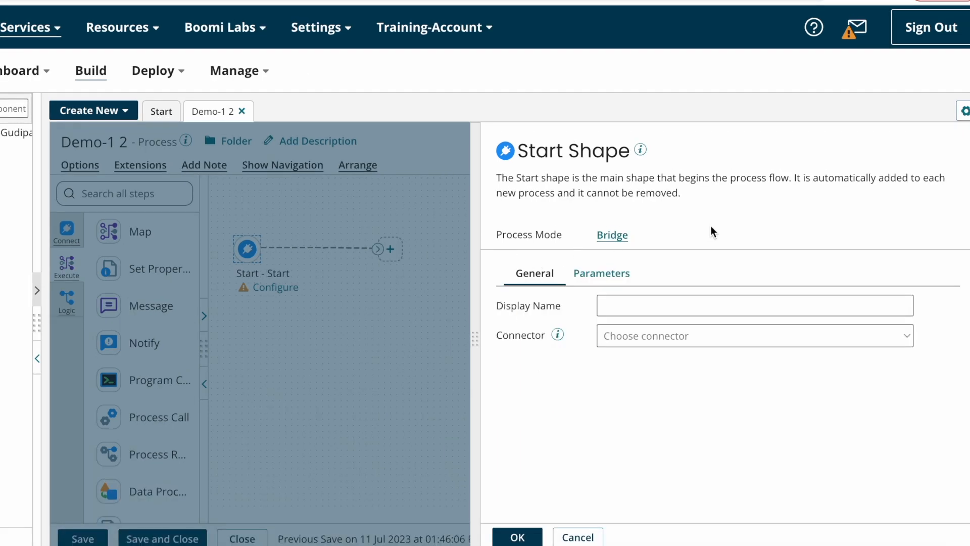
mouse_move(586, 307)
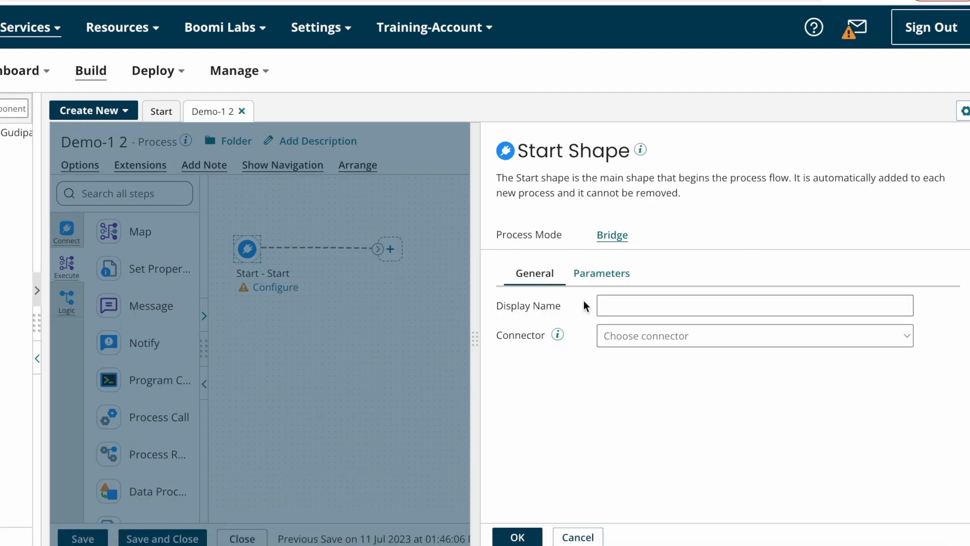
mouse_move(623, 295)
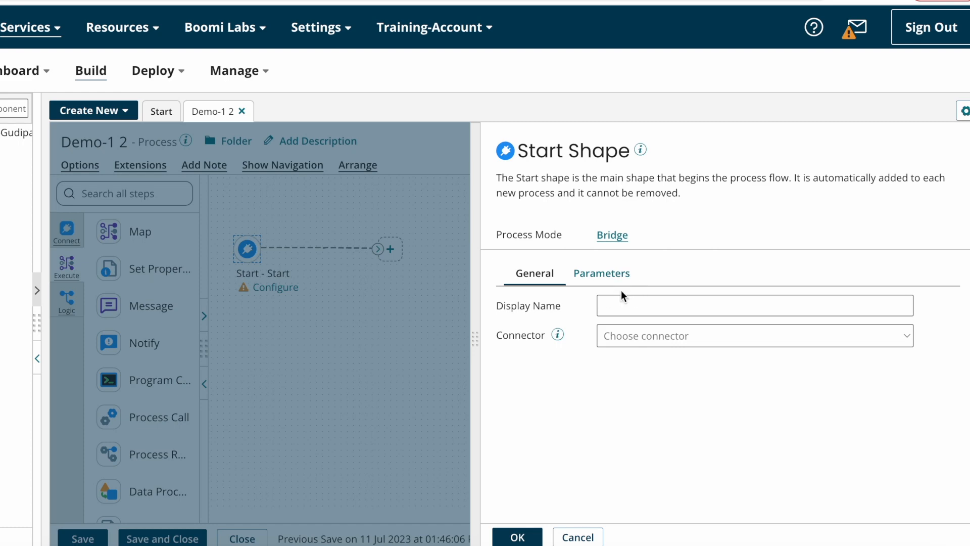
left_click(754, 336)
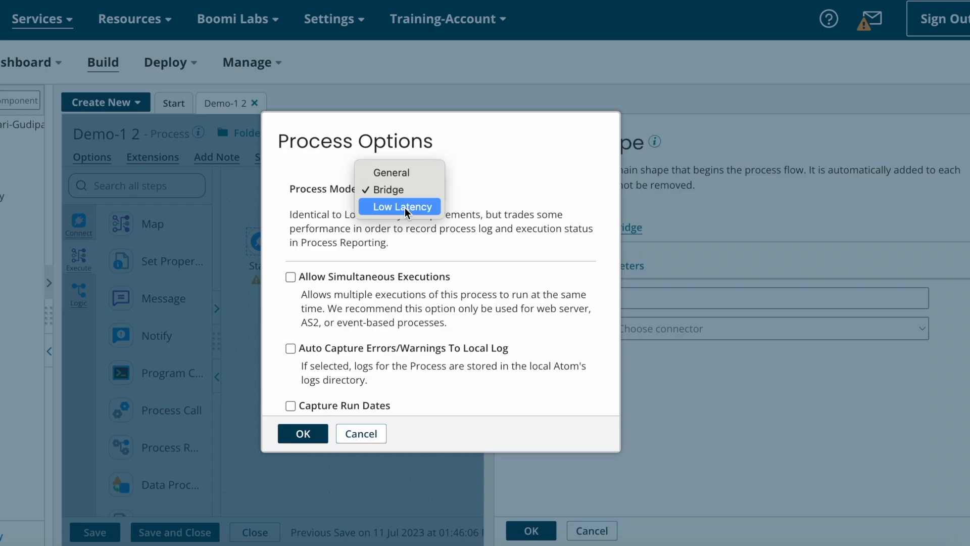
- Make Low Latency the Process Mode, verify it in Process Options, and return to the canvas
left_click(398, 206)
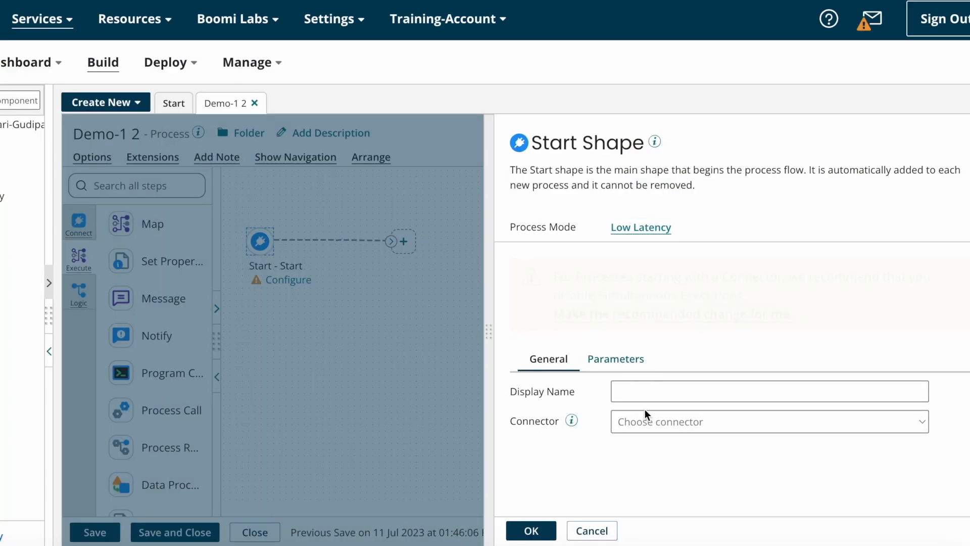
left_click(768, 421)
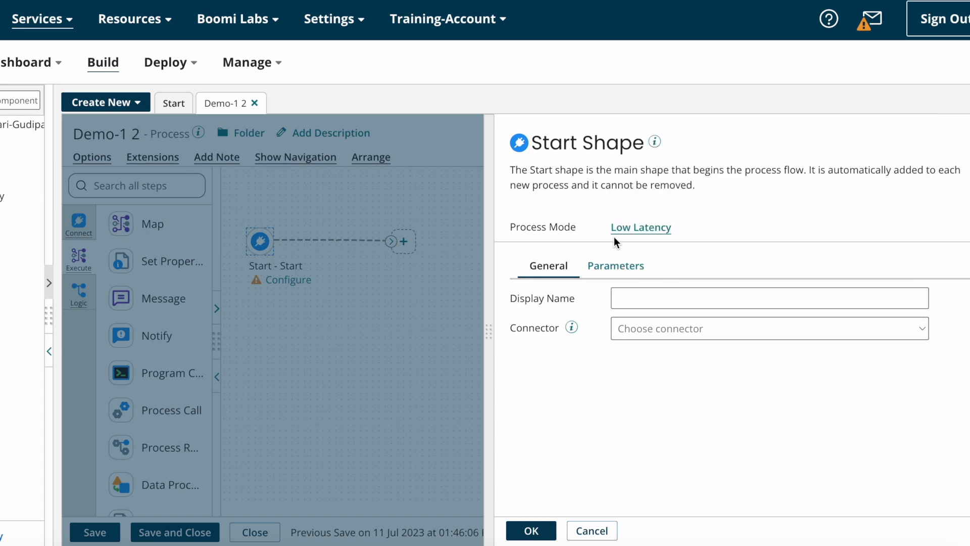
left_click(641, 227)
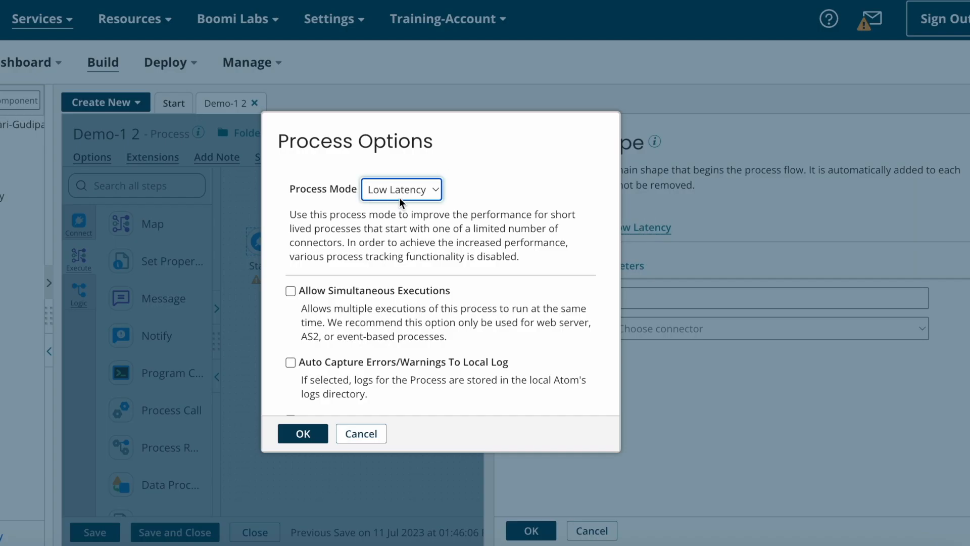
left_click(400, 189)
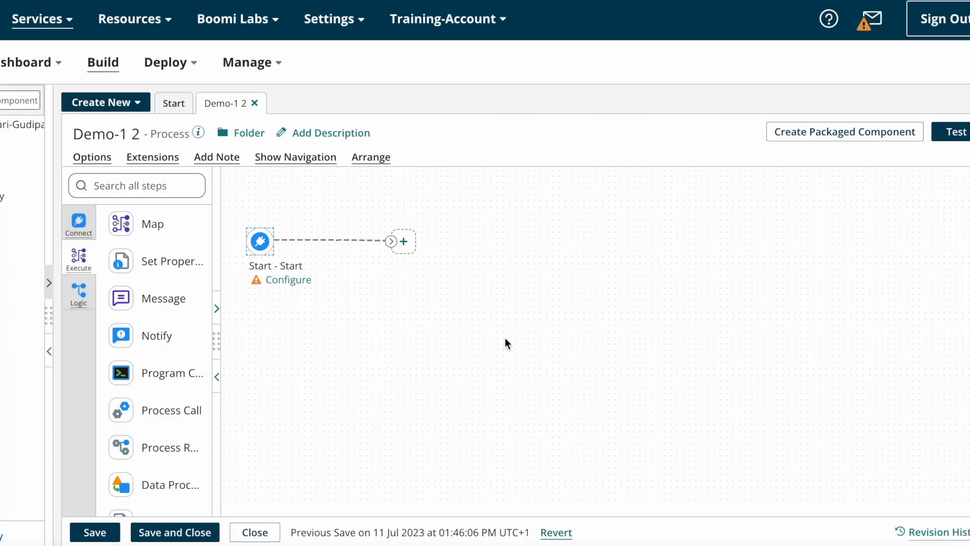
mouse_move(599, 57)
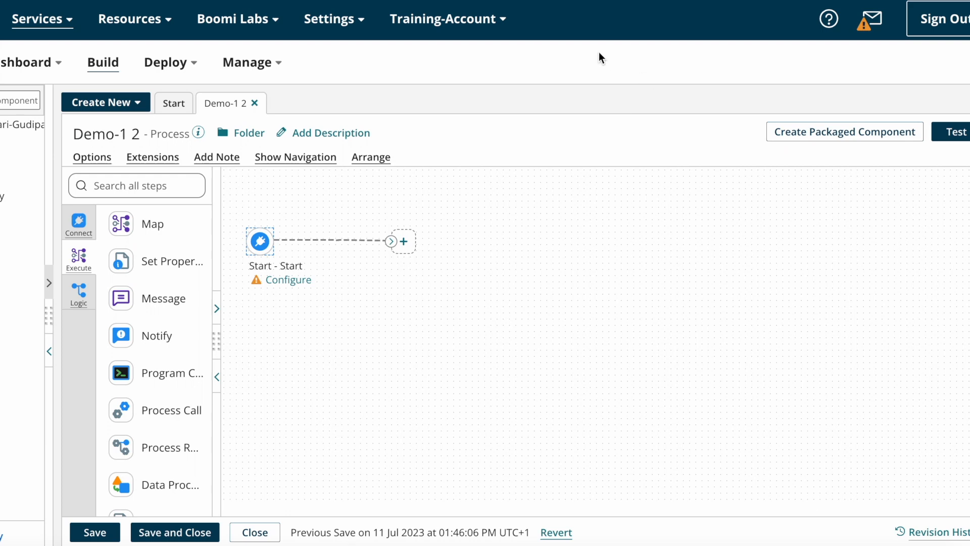